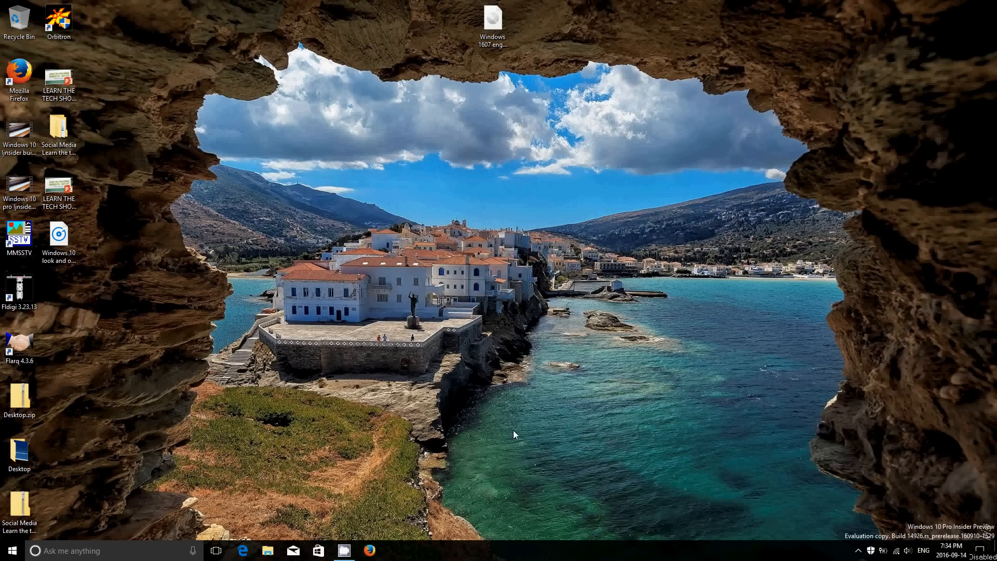
mouse_move(520, 434)
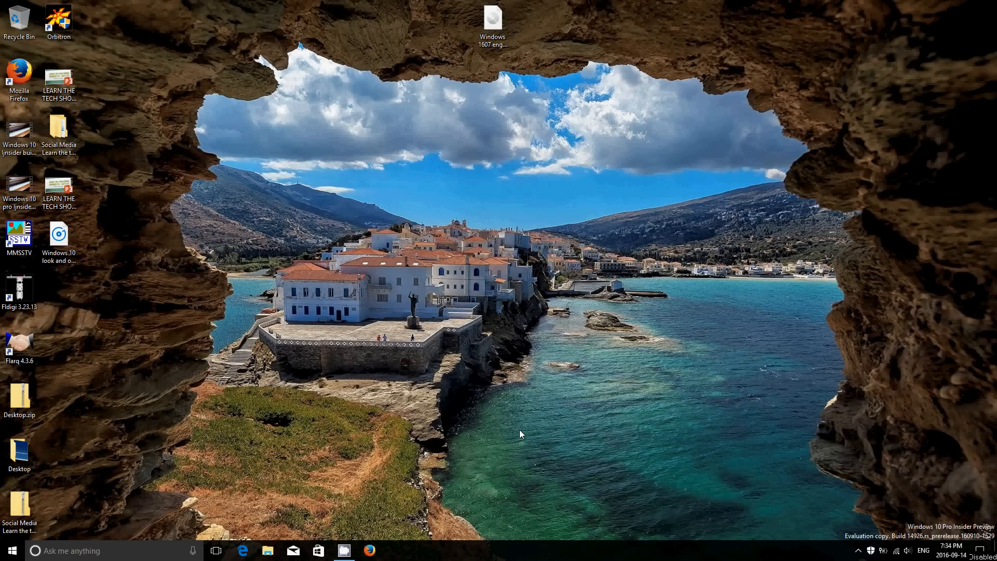
mouse_move(286, 531)
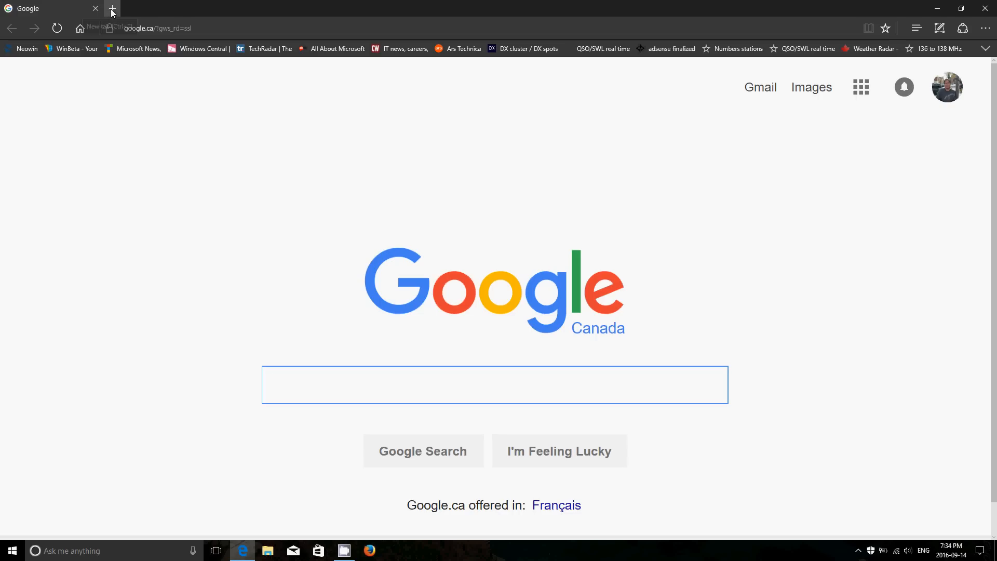
- Open a new blank tab in Microsoft Edge for spaceweather.com
left_click(111, 9)
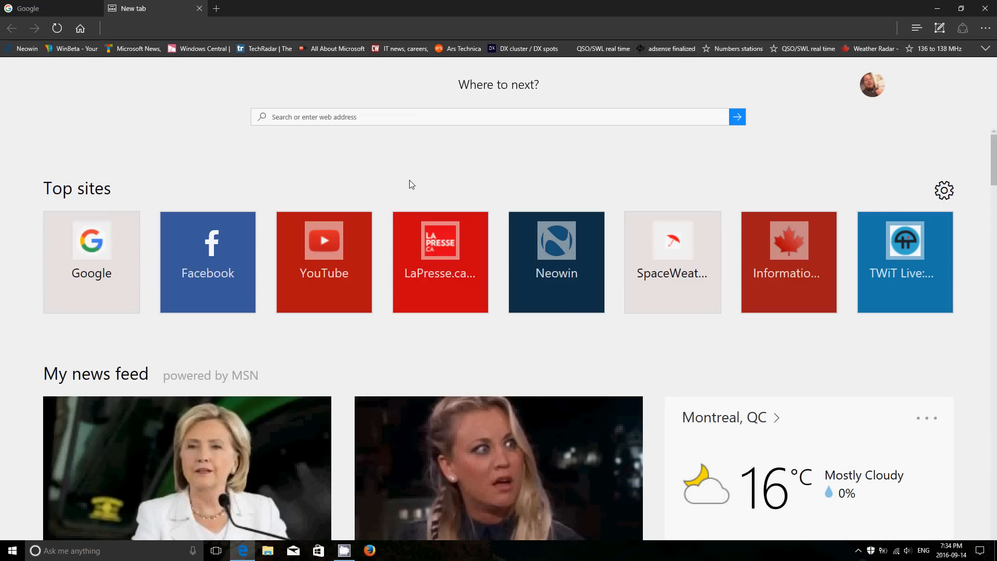
mouse_move(672, 263)
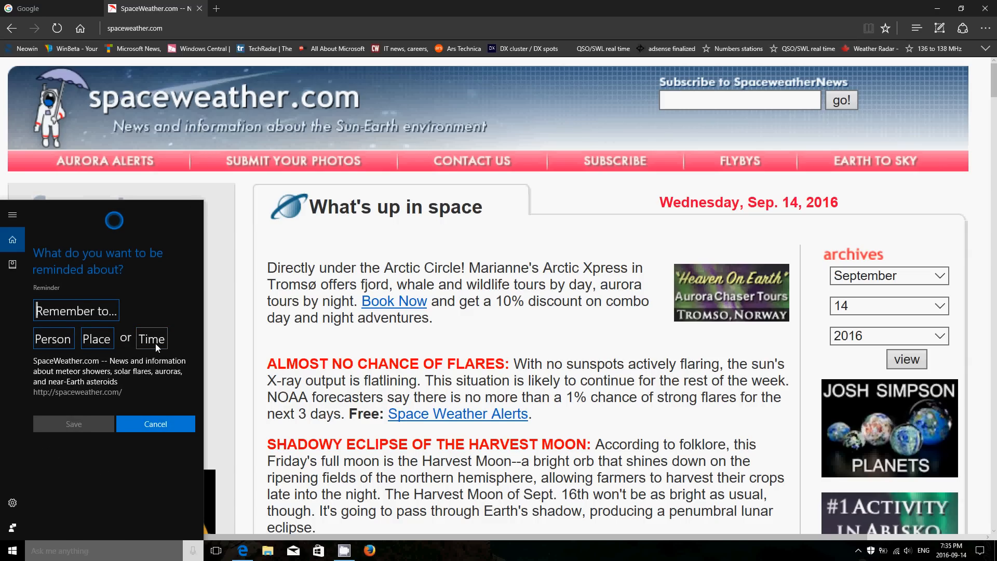
- Choose a specific reminder time and enter the reminder text 'go back to space weather'
left_click(152, 338)
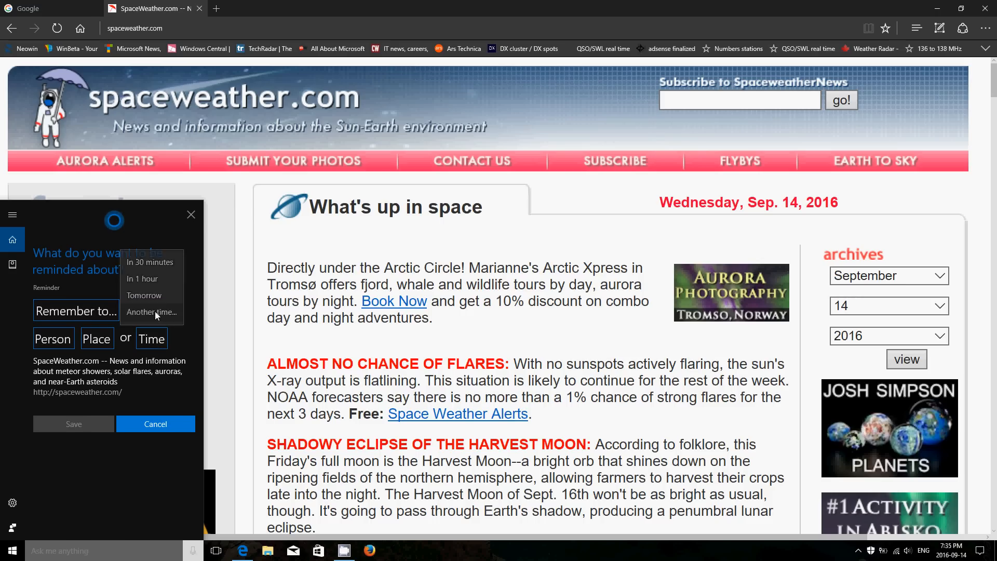
left_click(152, 313)
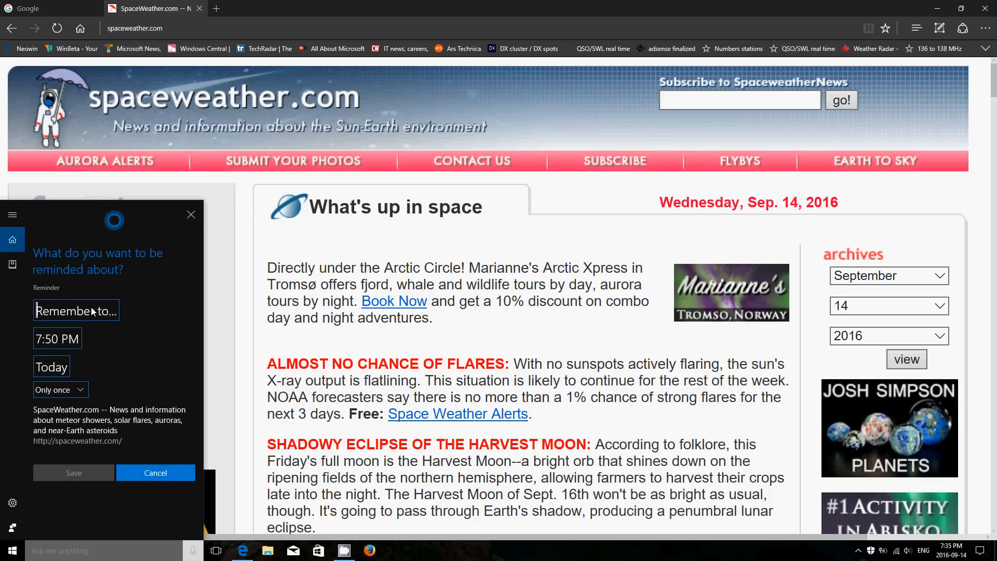
type("go back to space weather")
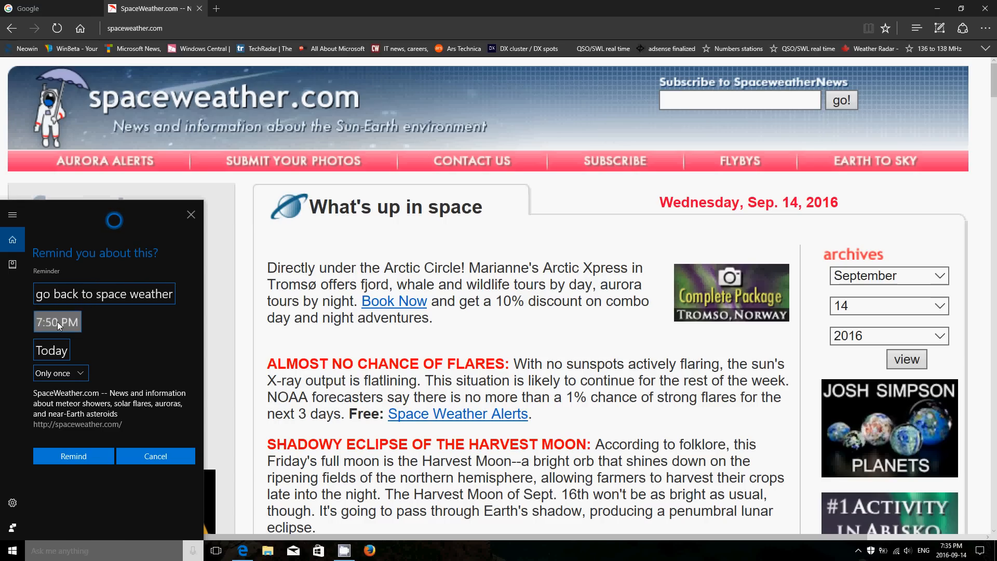
- Set the reminder to 7:38 PM today, save it and close the Cortana panel
left_click(57, 320)
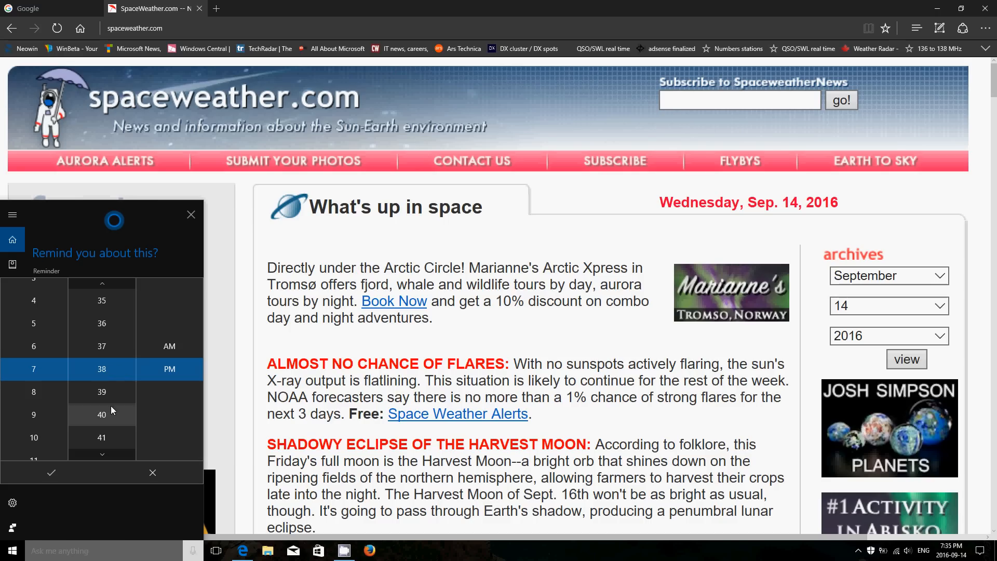
left_click(52, 471)
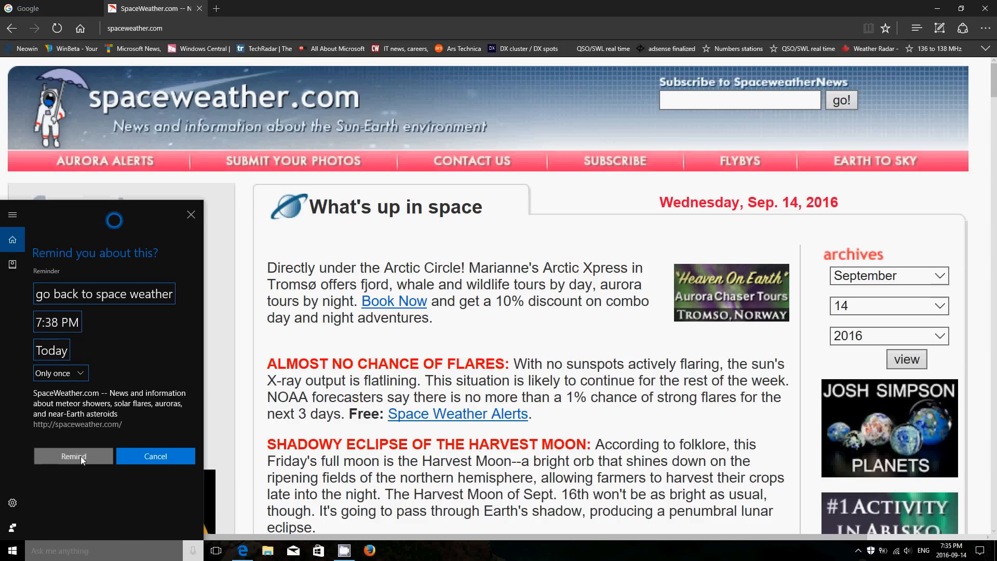
left_click(72, 456)
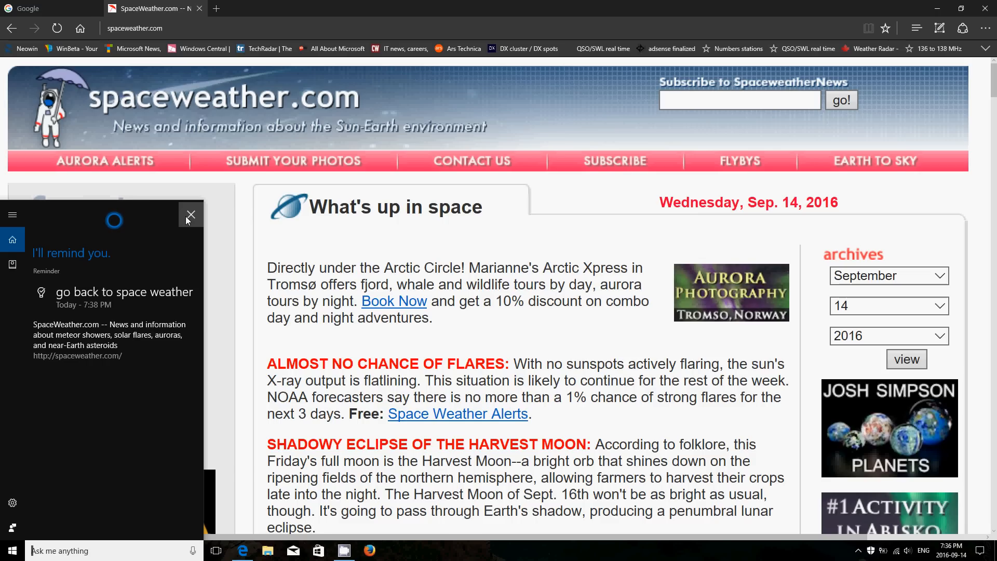
left_click(191, 214)
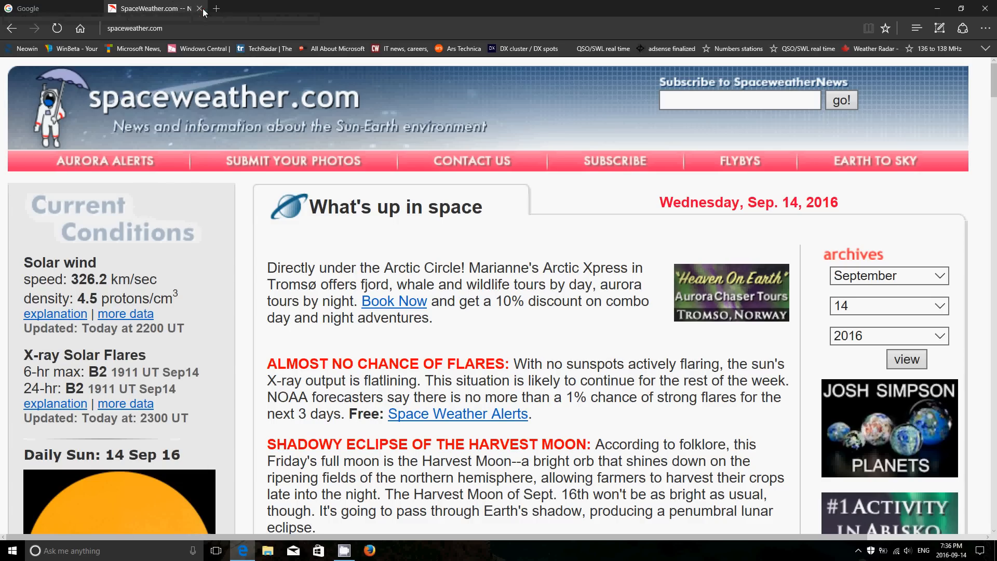
- Close the spaceweather.com tab and then the Edge window, leaving the desktop
left_click(45, 9)
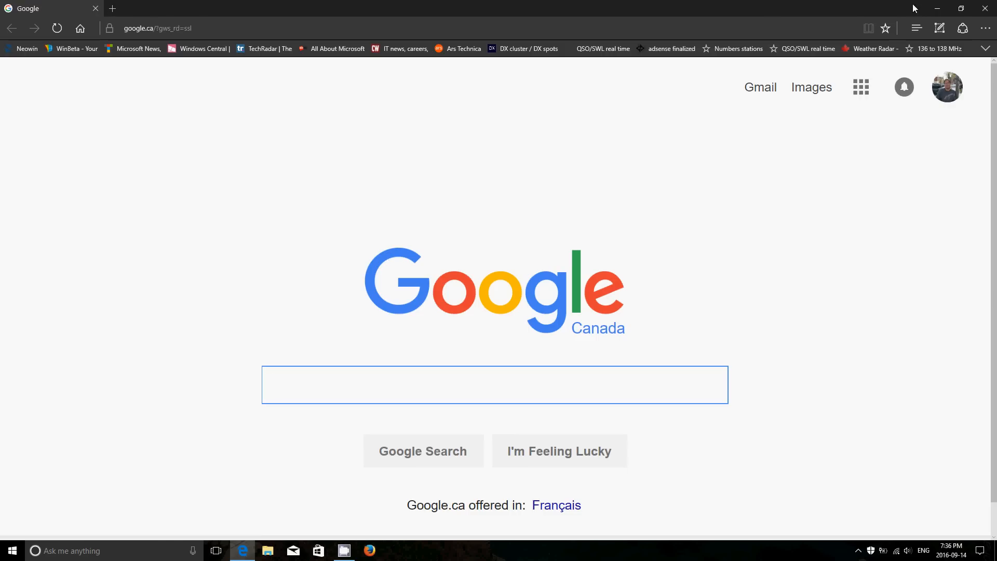
left_click(962, 8)
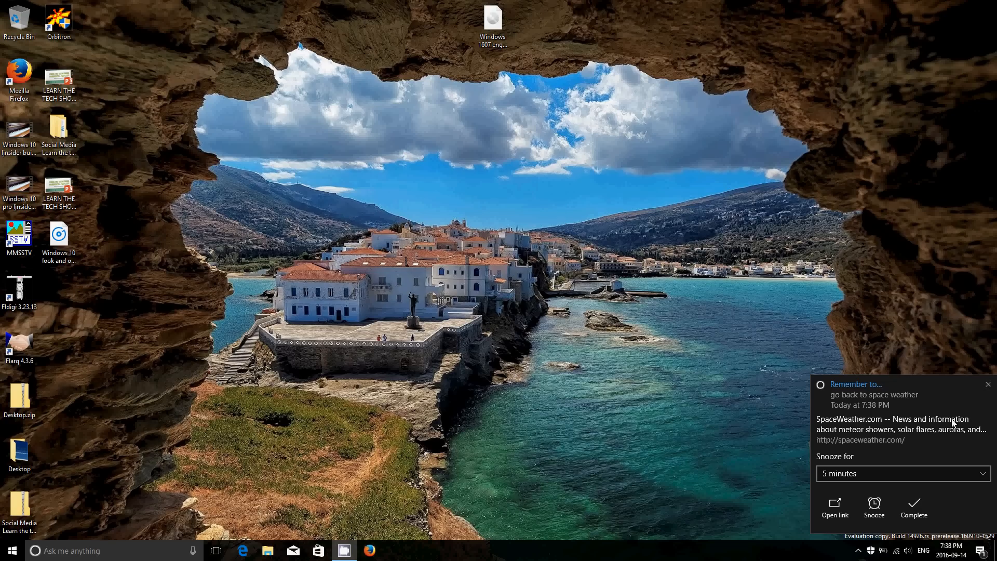
mouse_move(888, 430)
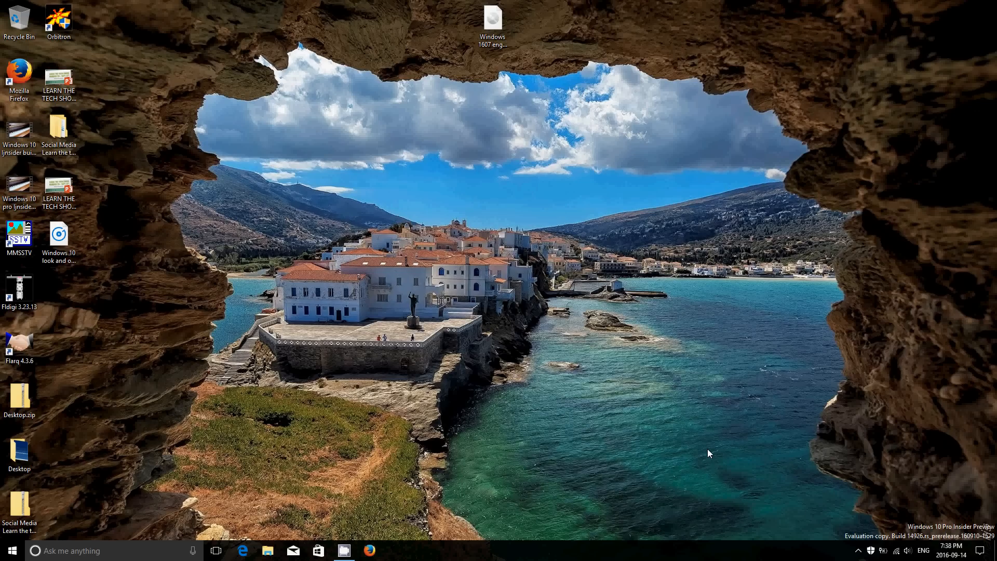
mouse_move(766, 498)
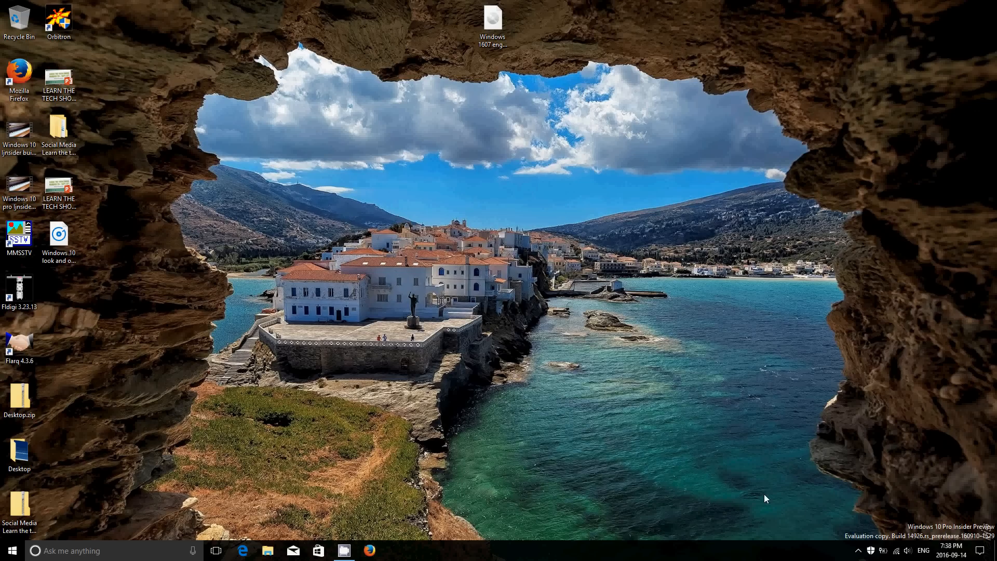
- Clear the 'go back to space weather' 7:38 PM reminder toast from the desktop
left_click(982, 550)
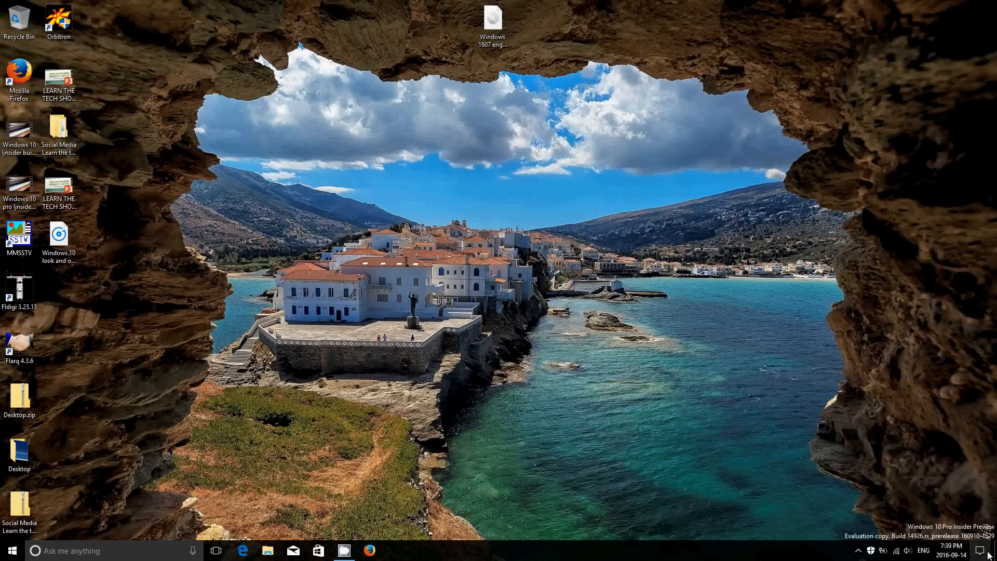
left_click(984, 551)
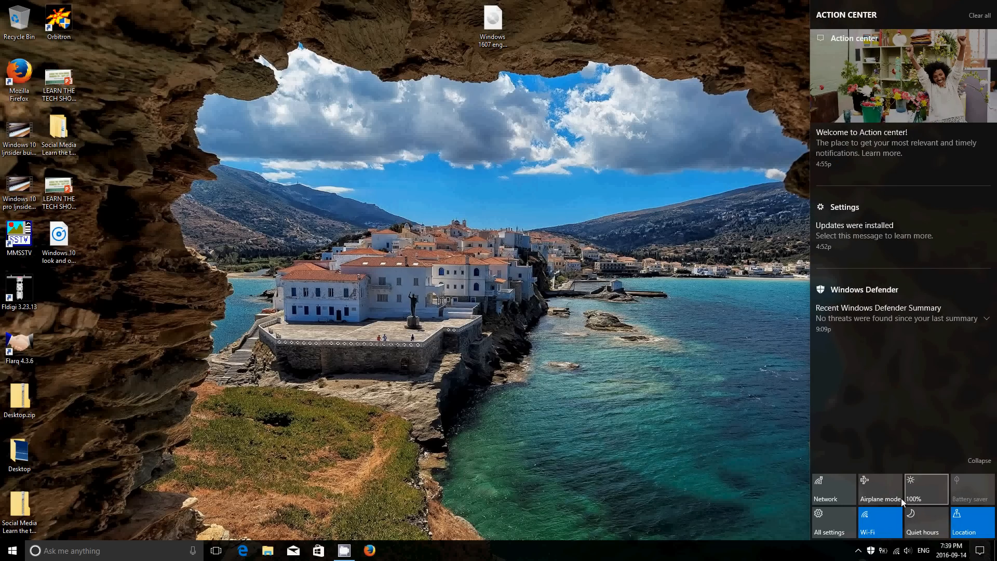
left_click(818, 523)
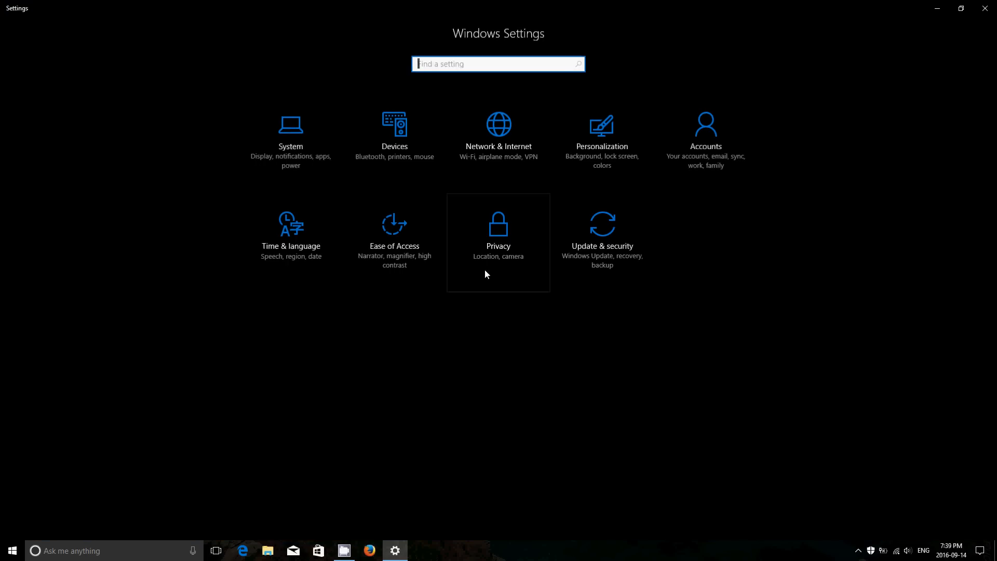
left_click(600, 126)
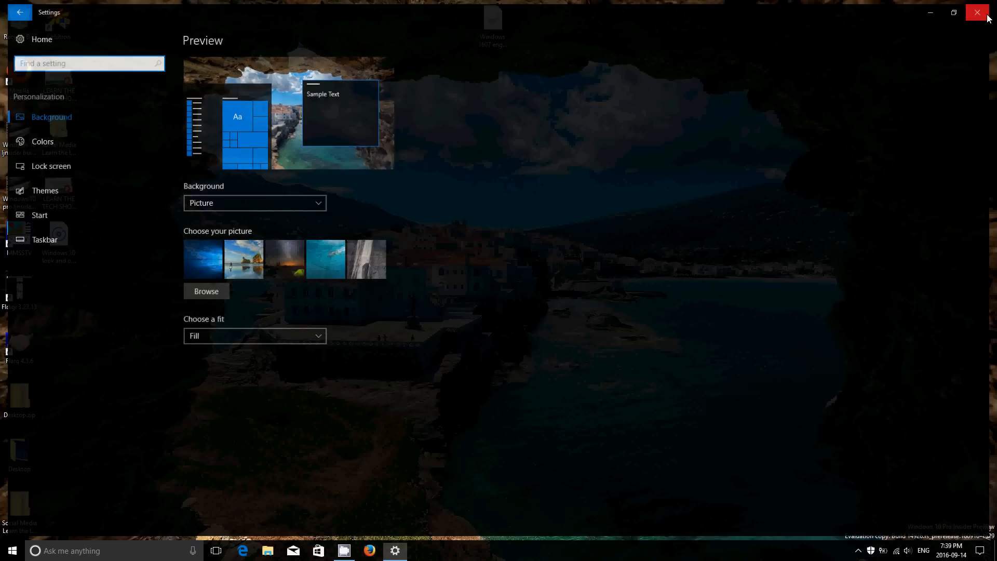
left_click(977, 12)
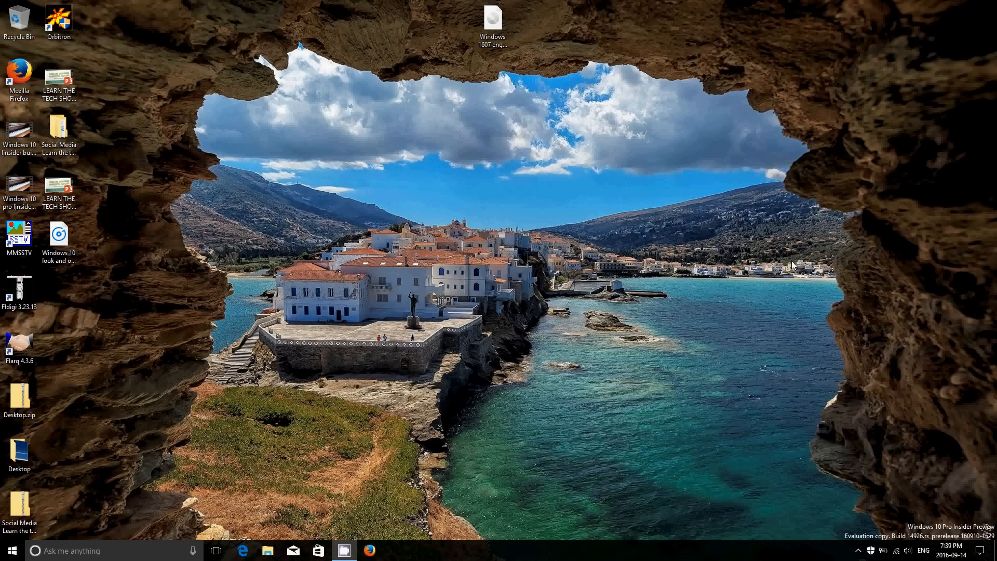
mouse_move(765, 310)
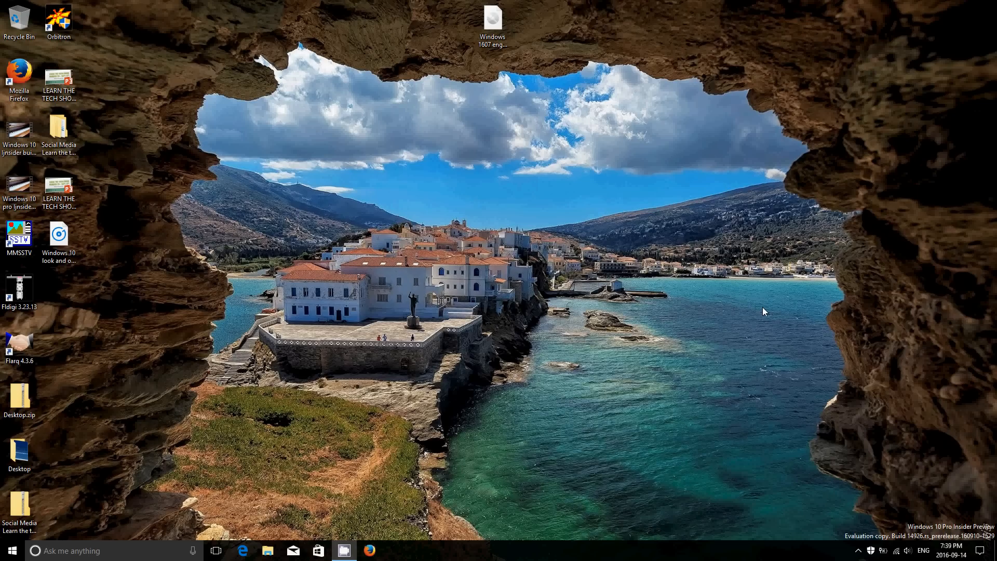
mouse_move(757, 353)
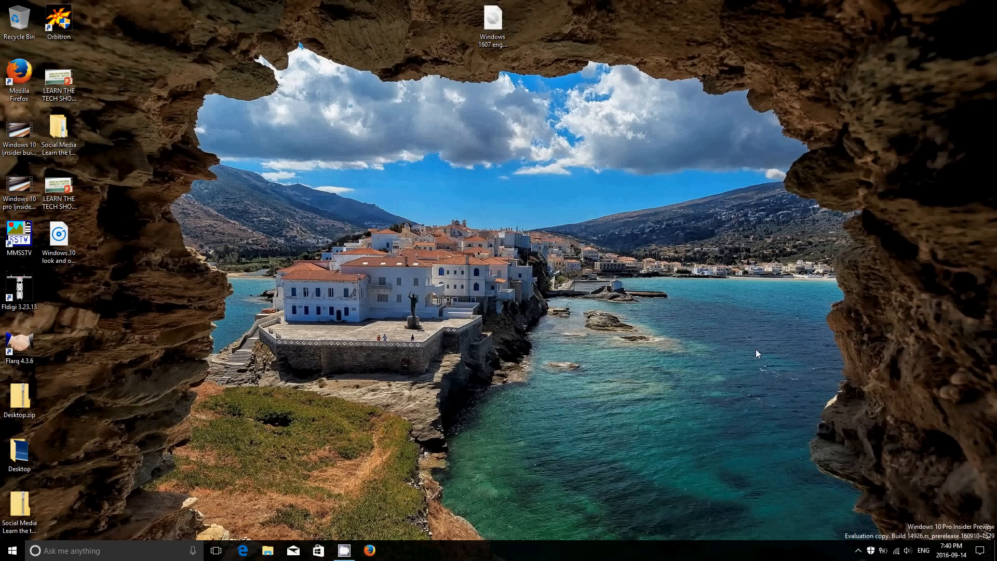
mouse_move(607, 435)
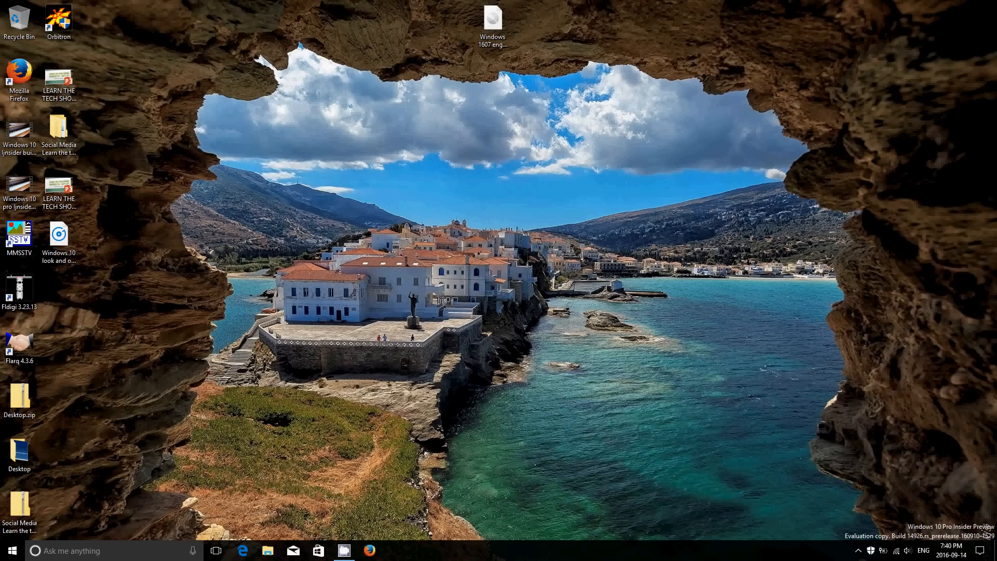
mouse_move(896, 550)
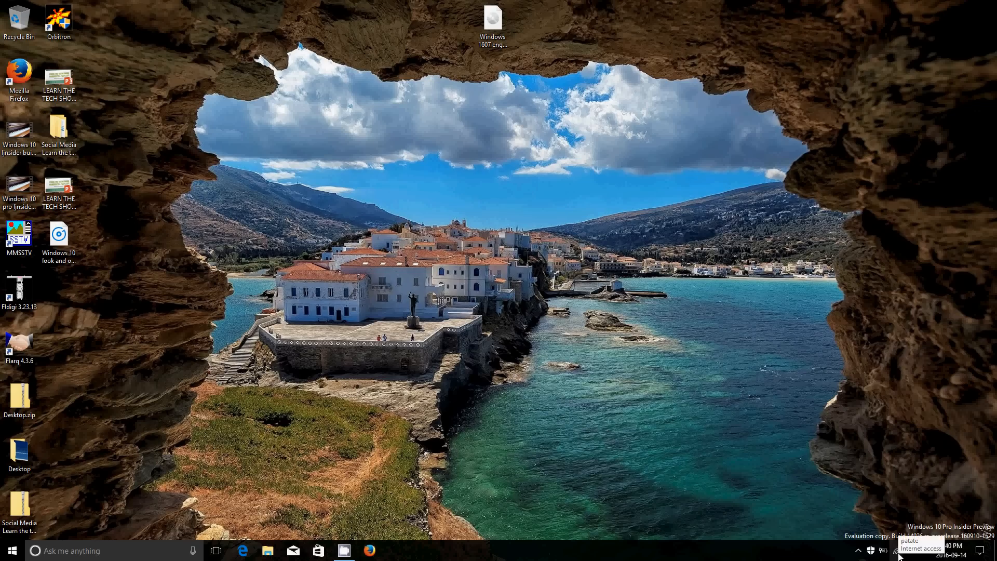
left_click(896, 550)
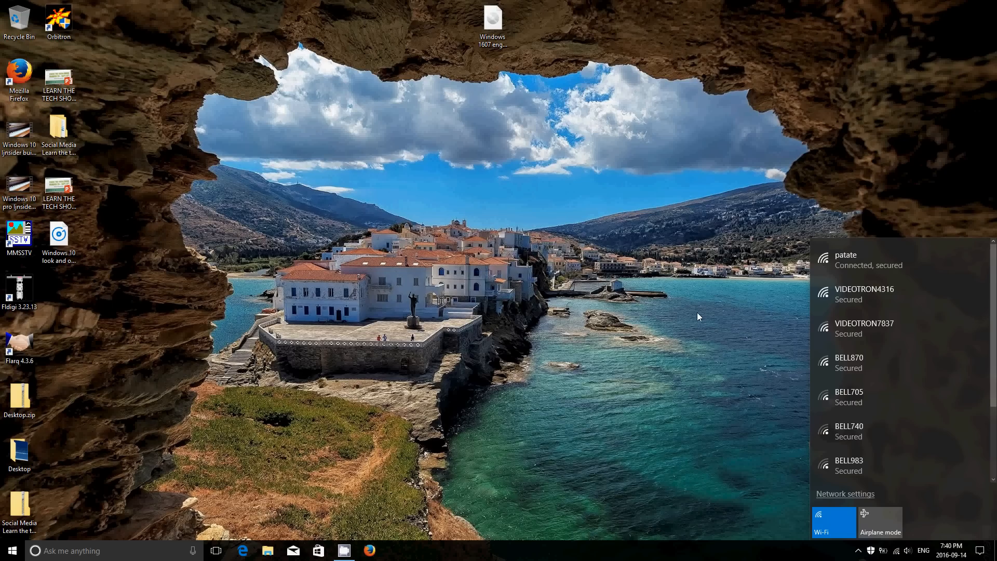
left_click(565, 206)
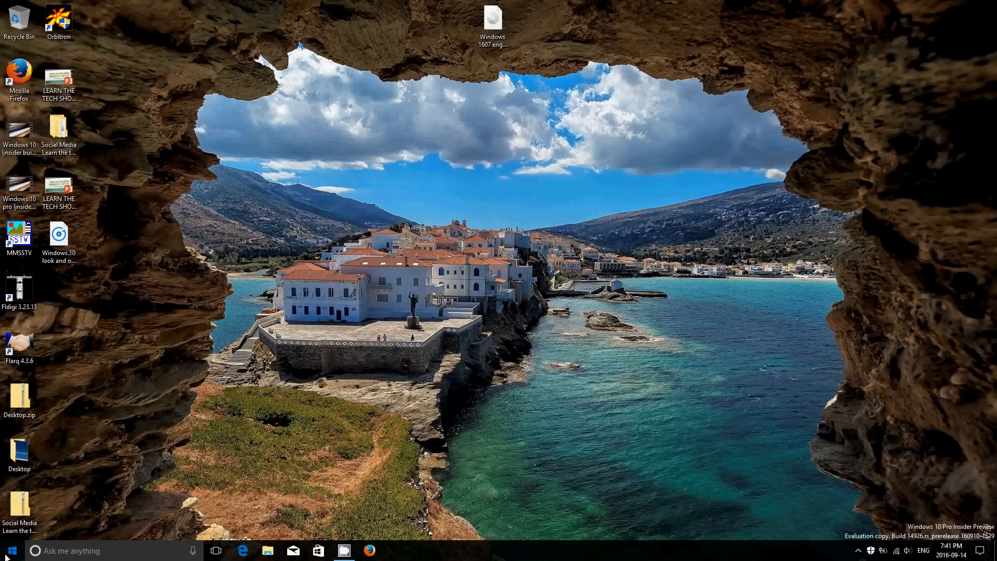
- Search Start for 'ca' and launch the Calculator app from Best match
left_click(11, 550)
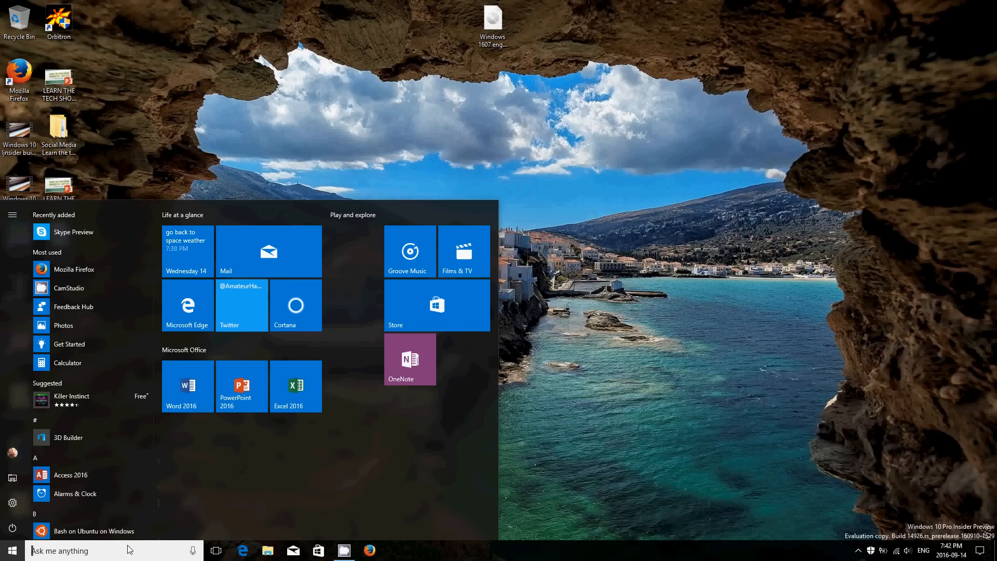
type("calcu")
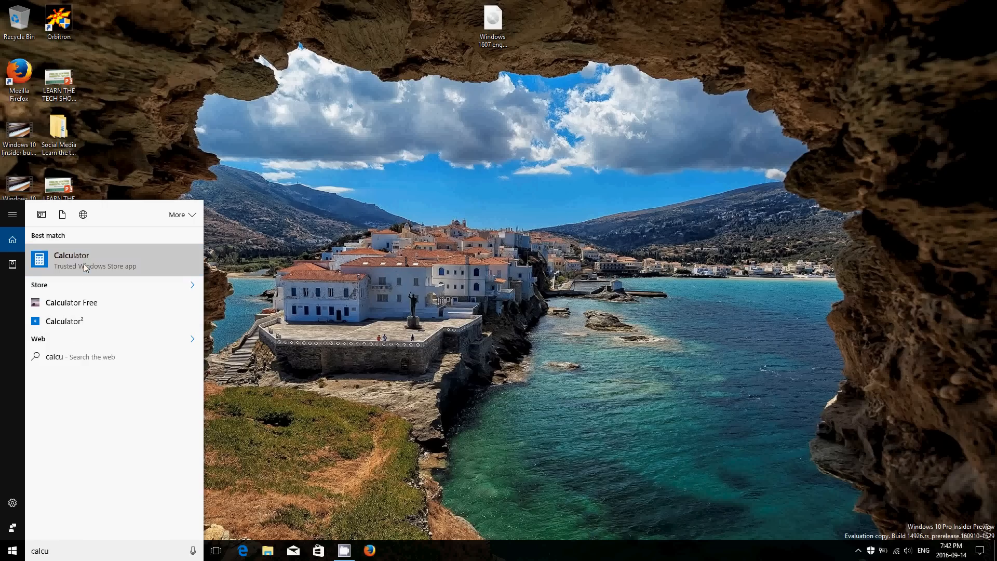
left_click(71, 260)
type("99")
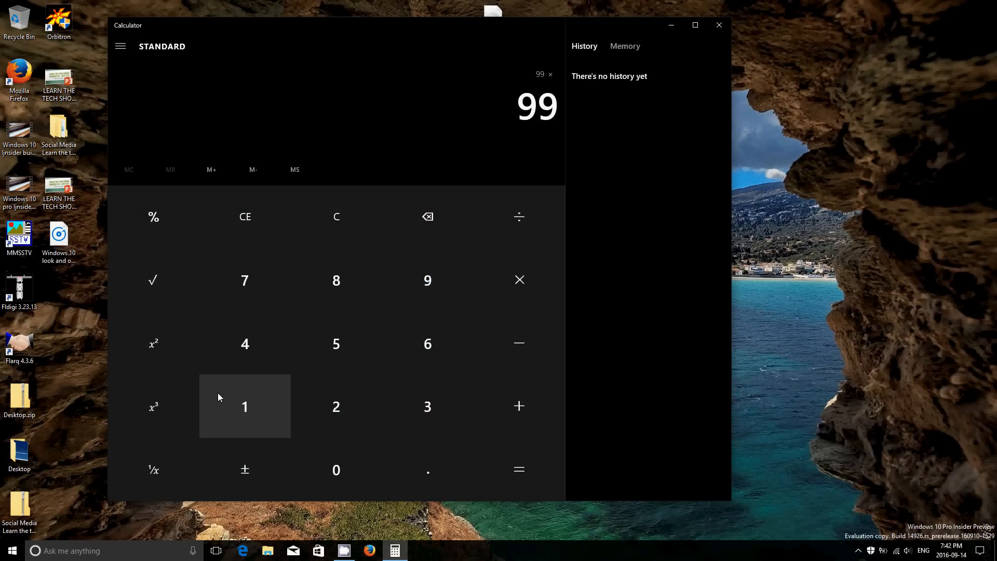
- Multiply 99 by 10 to get 990, close Calculator, and bring up Settings
left_click(244, 406)
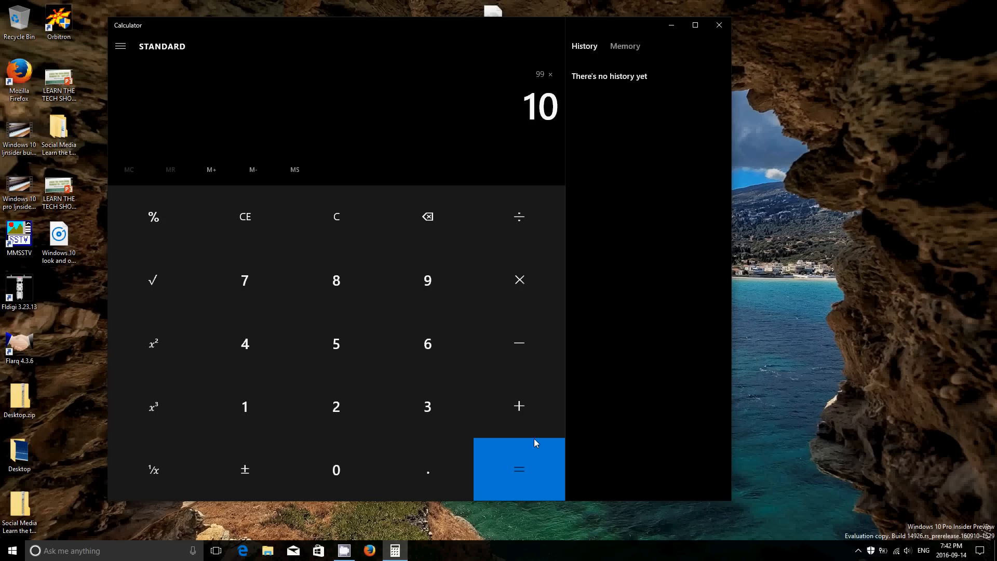
left_click(518, 469)
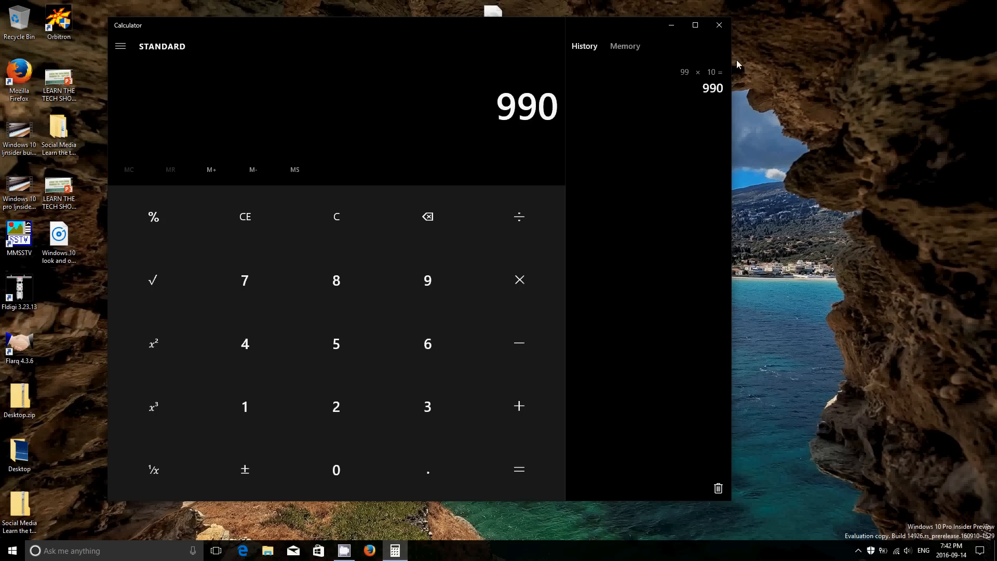
left_click(717, 25)
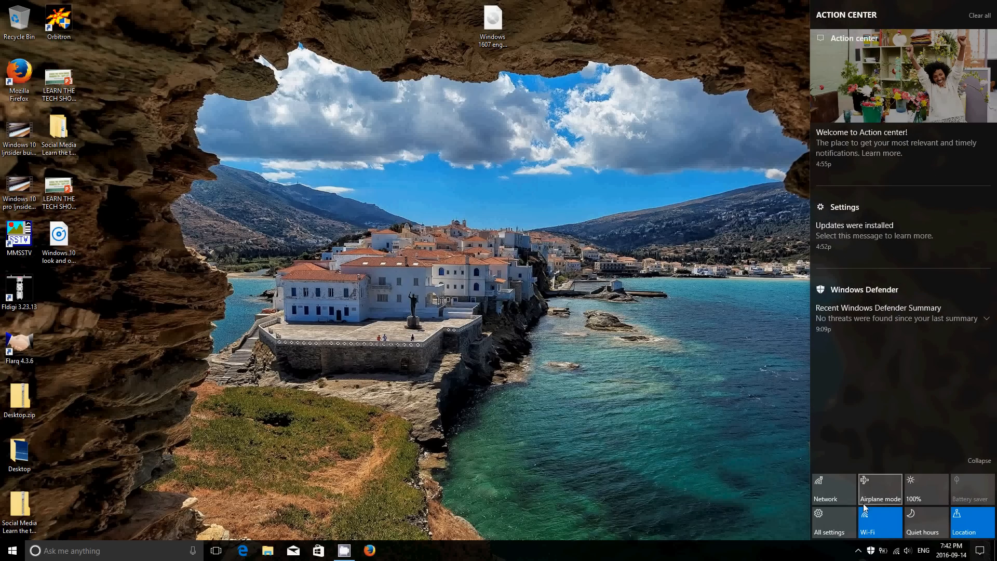
left_click(824, 522)
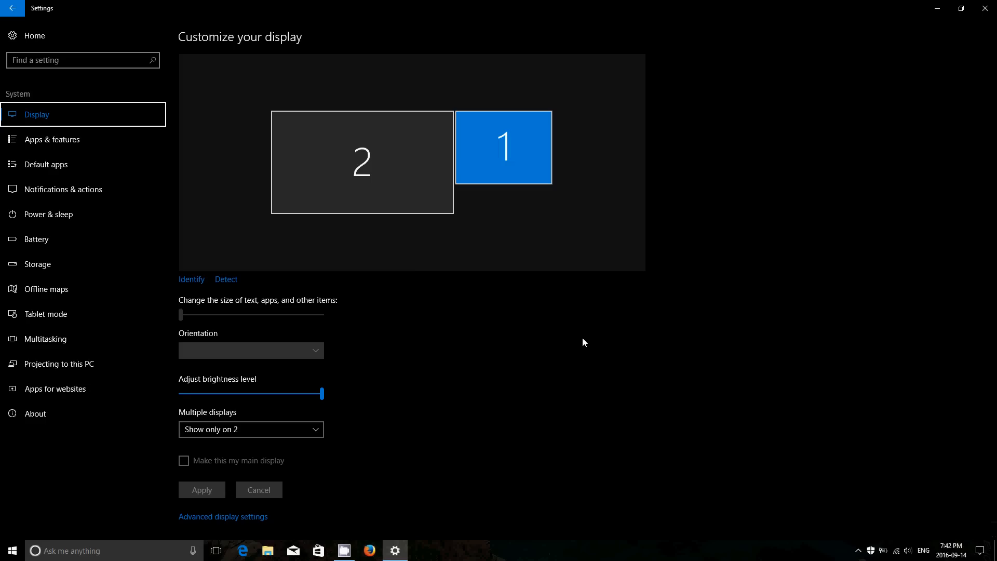
mouse_move(765, 151)
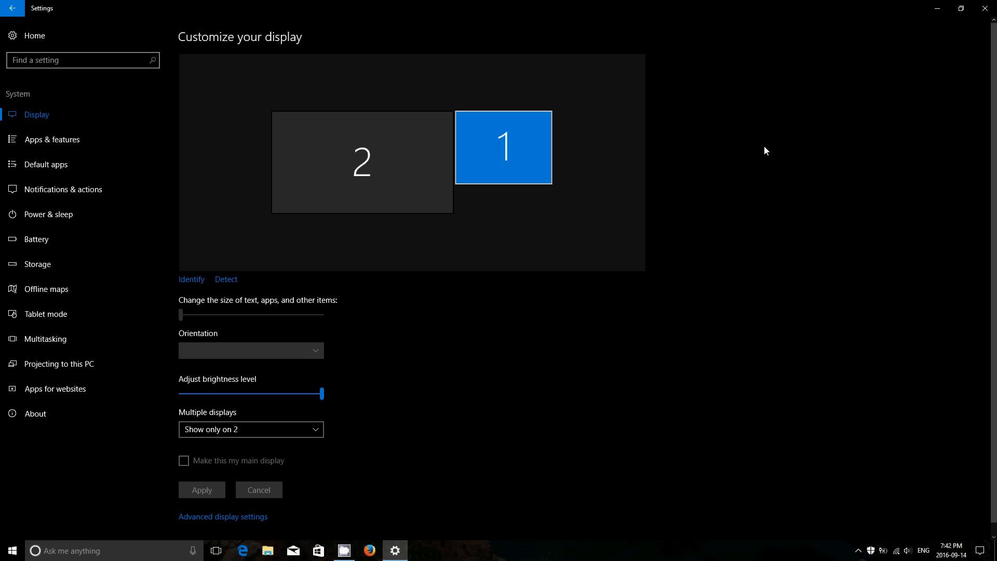
- Give the Settings Display page keyboard focus to tab through its items
left_click(250, 429)
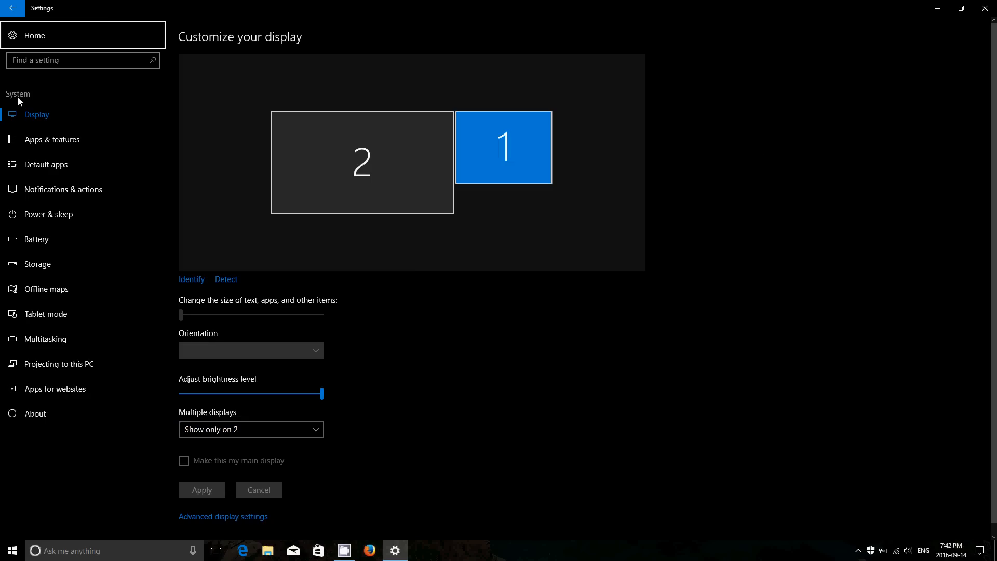
mouse_move(961, 9)
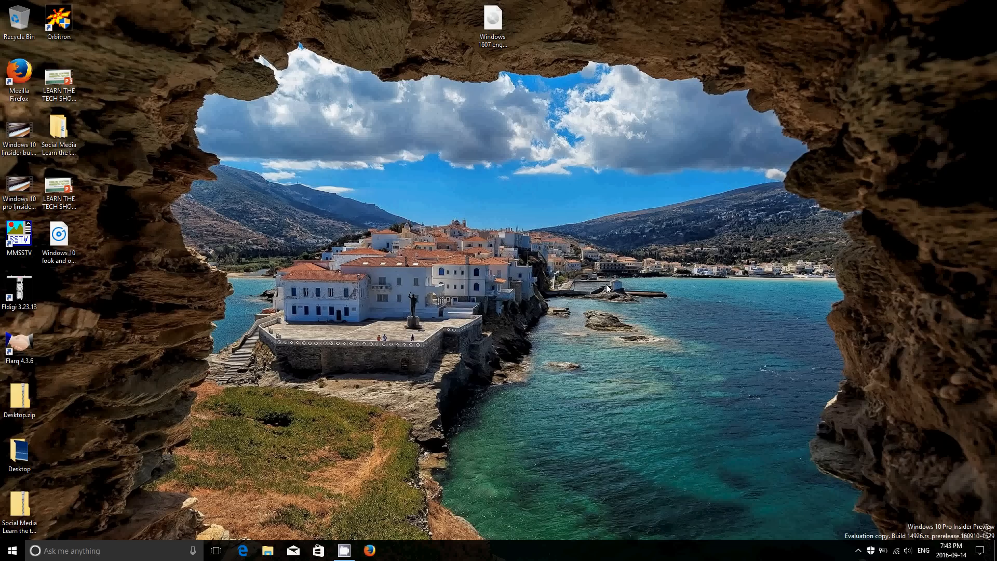
mouse_move(593, 332)
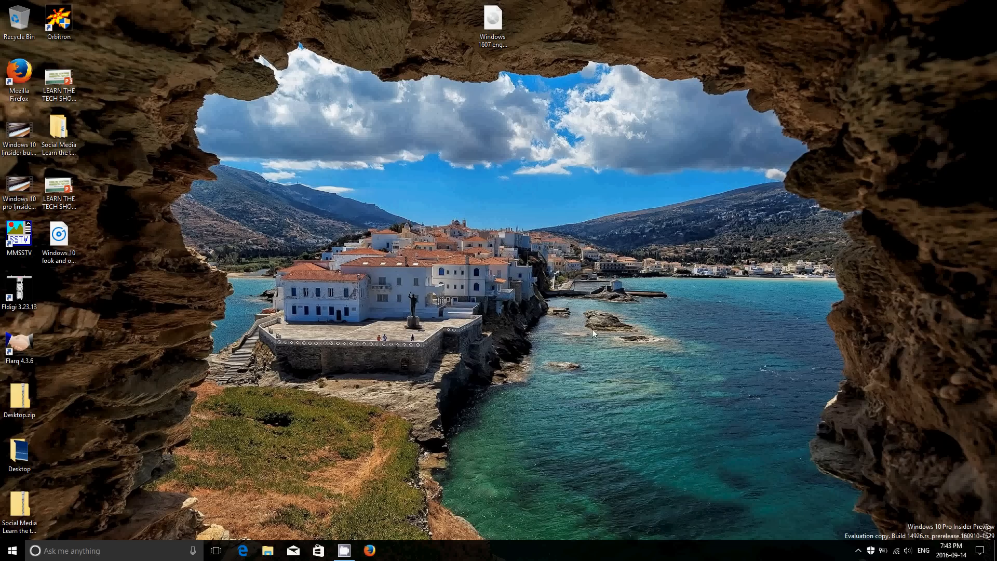
mouse_move(816, 402)
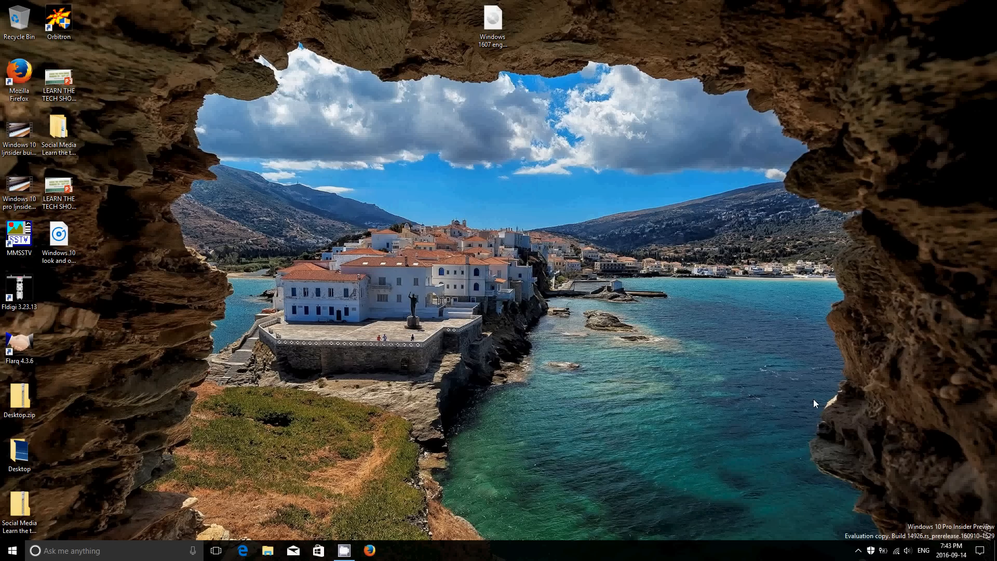
mouse_move(878, 462)
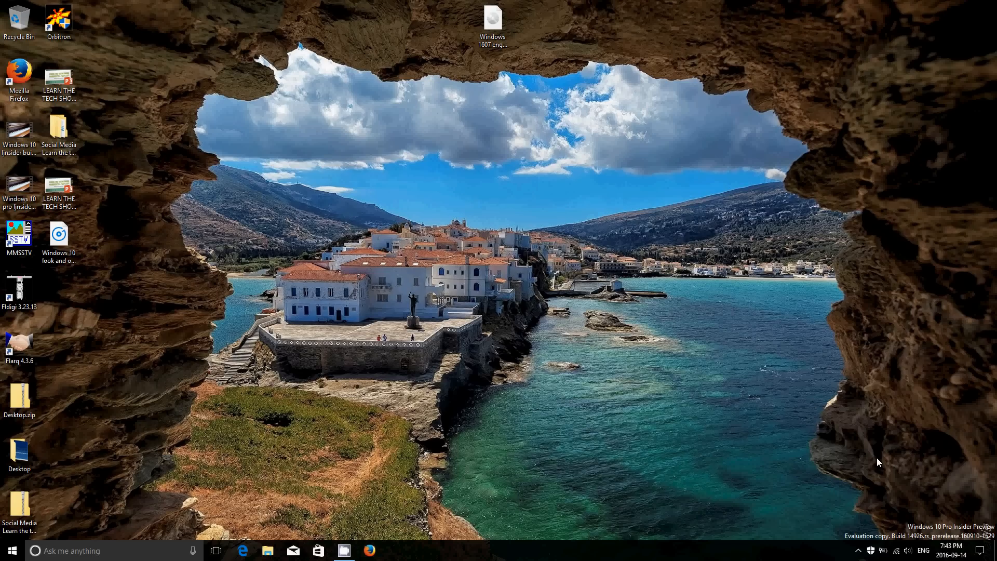
mouse_move(904, 475)
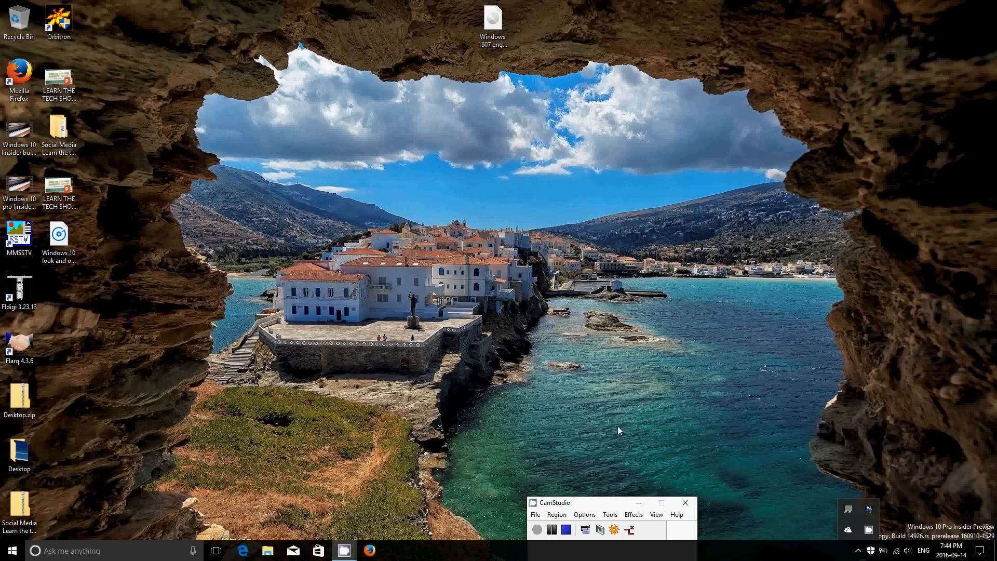
- Stop the CamStudio screen recording from its window near the taskbar
left_click(565, 529)
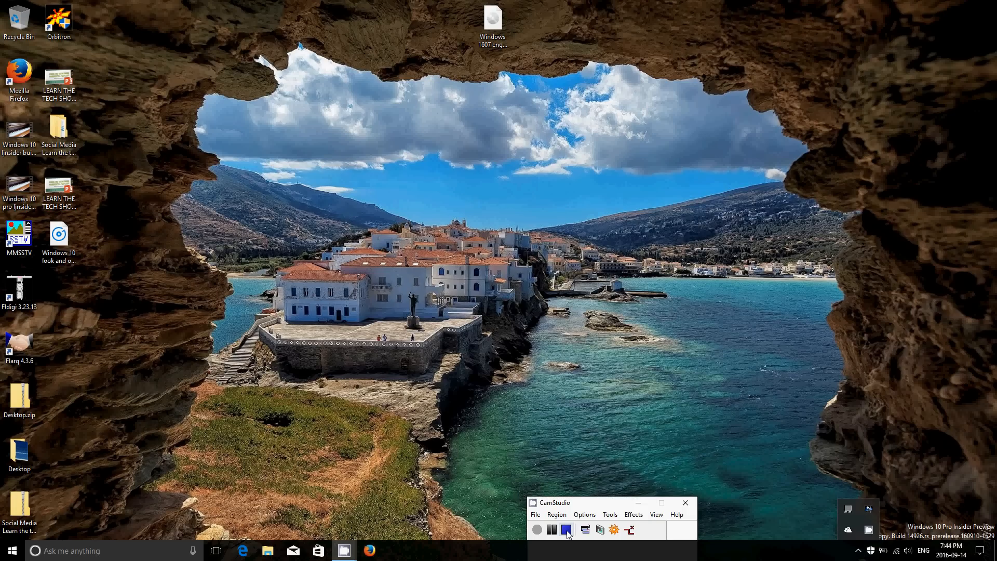